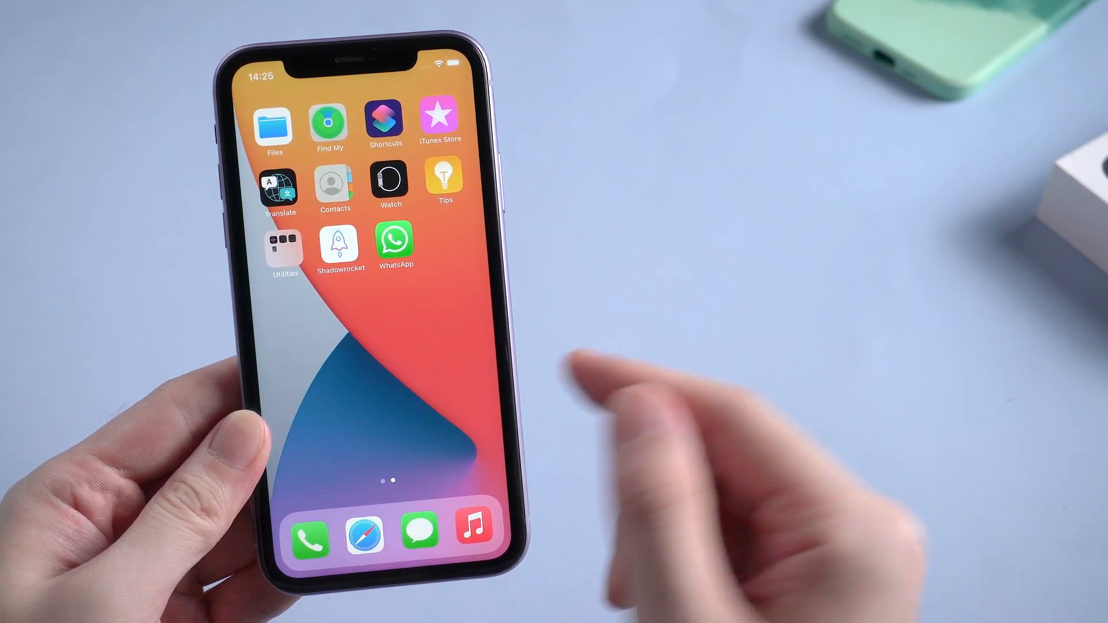
Reach General in Settings from the home screen and start a Software Update check
scroll("left", 3)
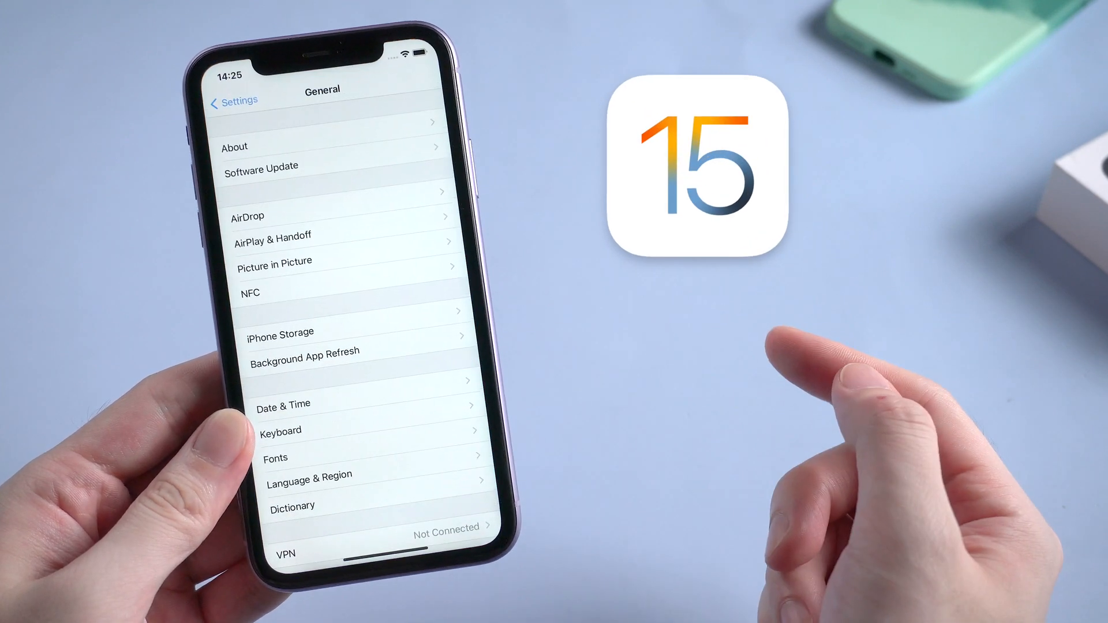
left_click(235, 147)
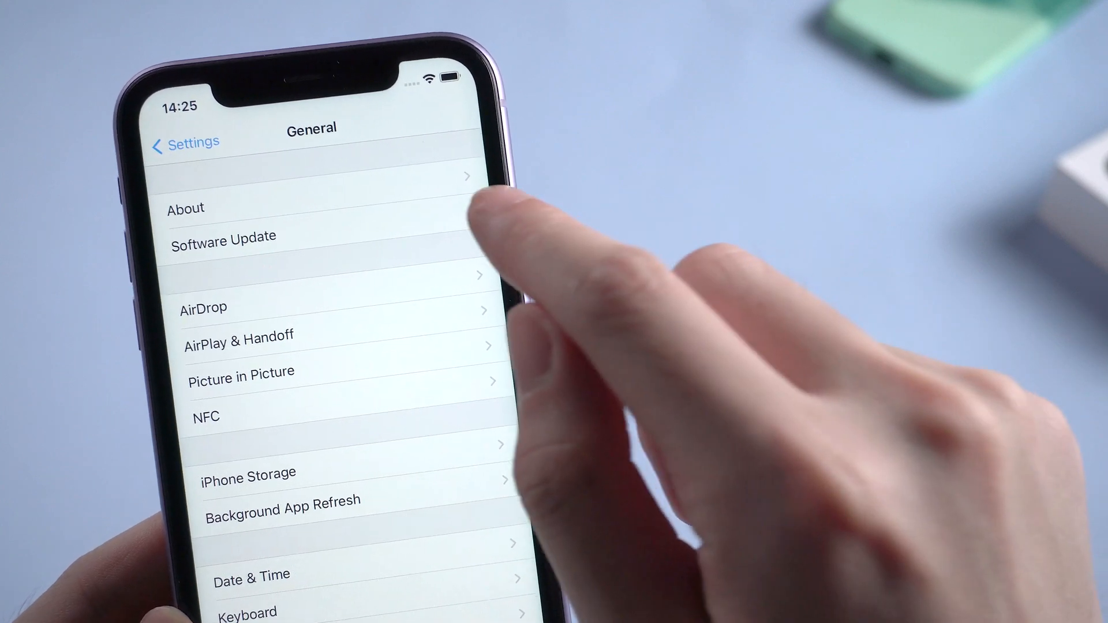
left_click(223, 236)
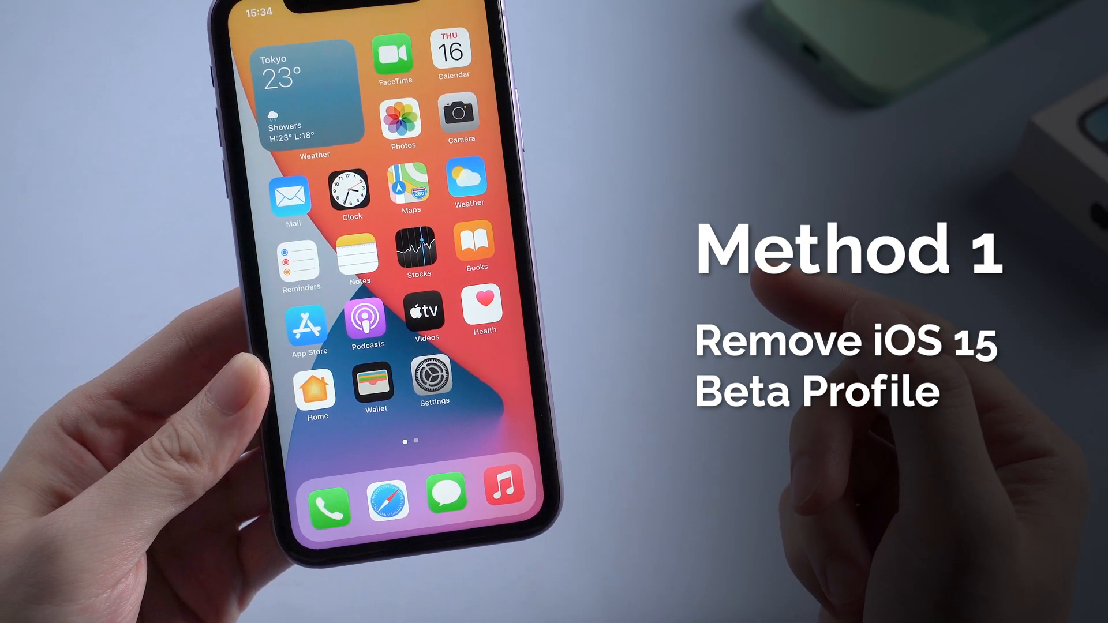
View the iOS 15 Beta profile under General > Profile and remove it from the device
left_click(434, 389)
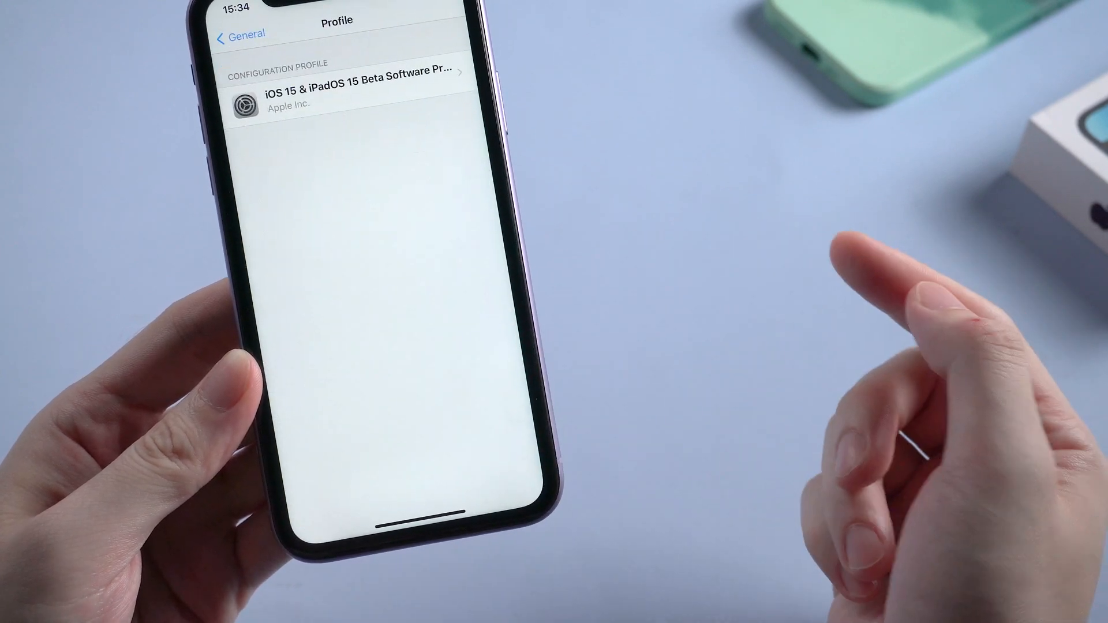
left_click(347, 96)
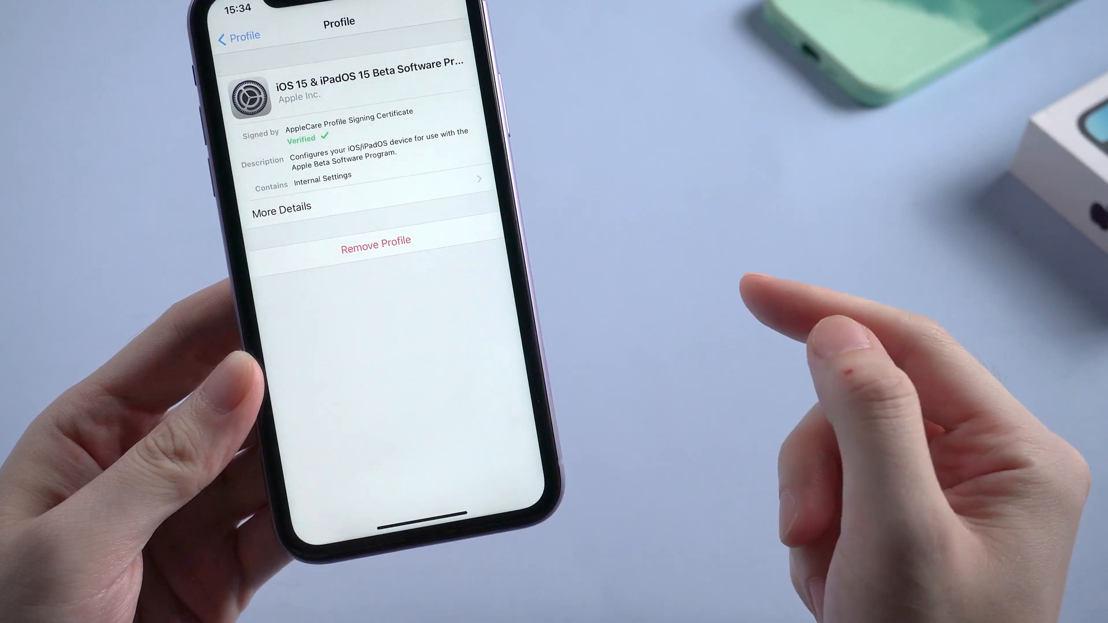
left_click(376, 240)
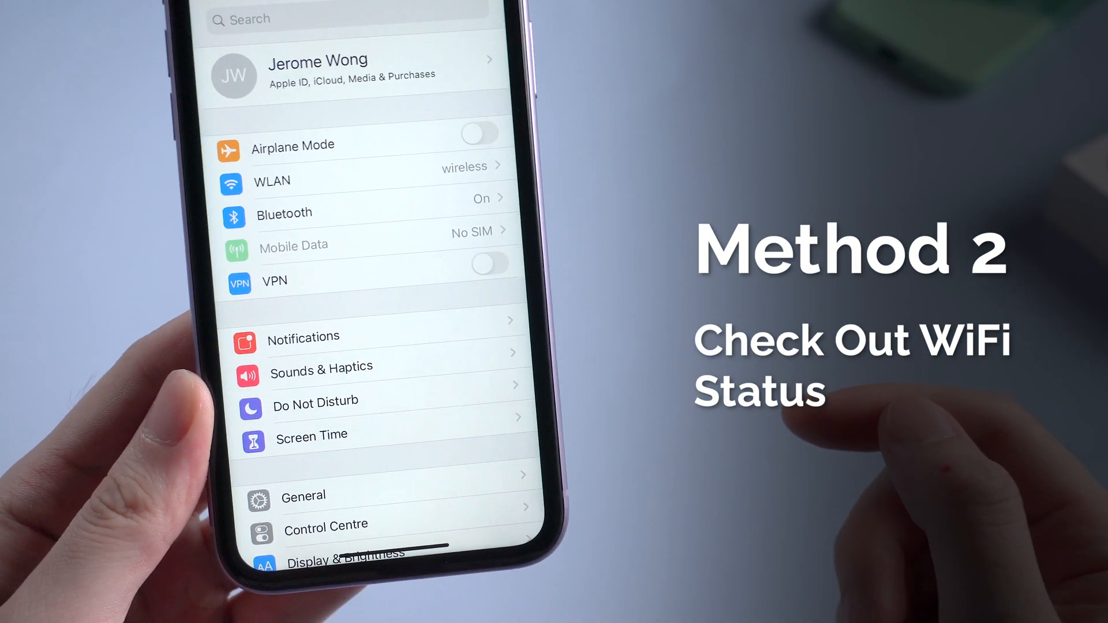
Reset Network Settings from General > Reset and confirm the reset
scroll("down", 3)
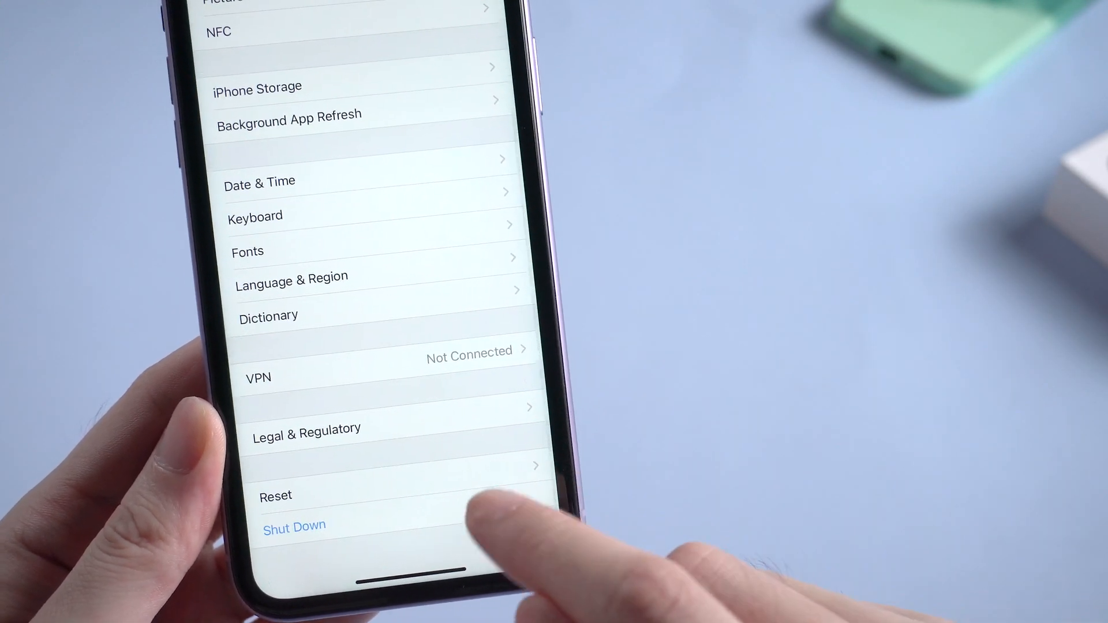
left_click(276, 496)
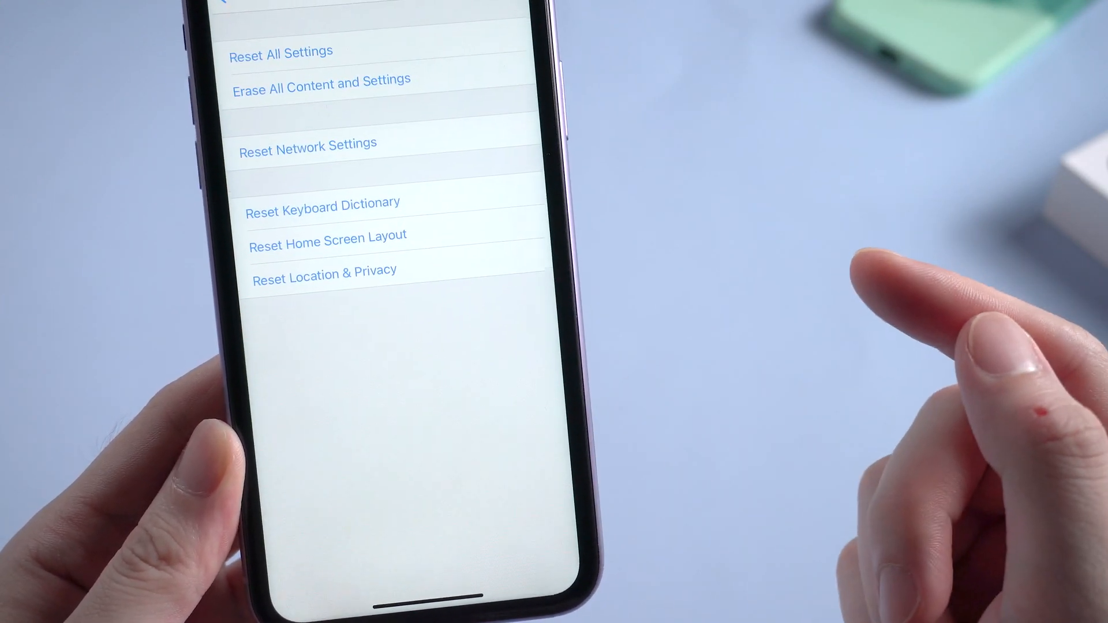
left_click(308, 145)
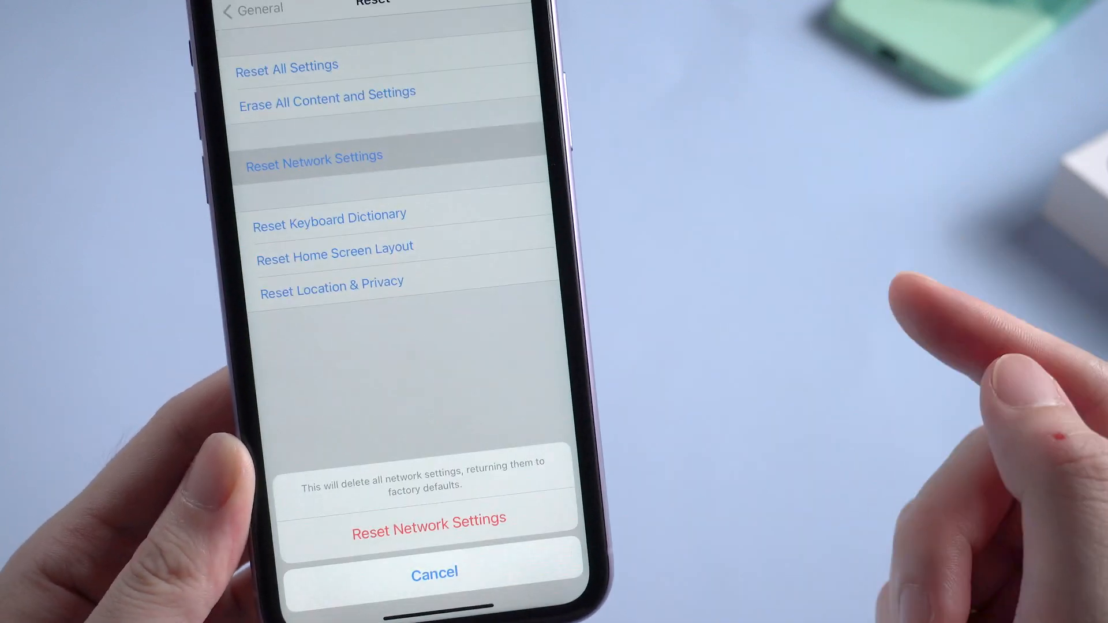
left_click(435, 573)
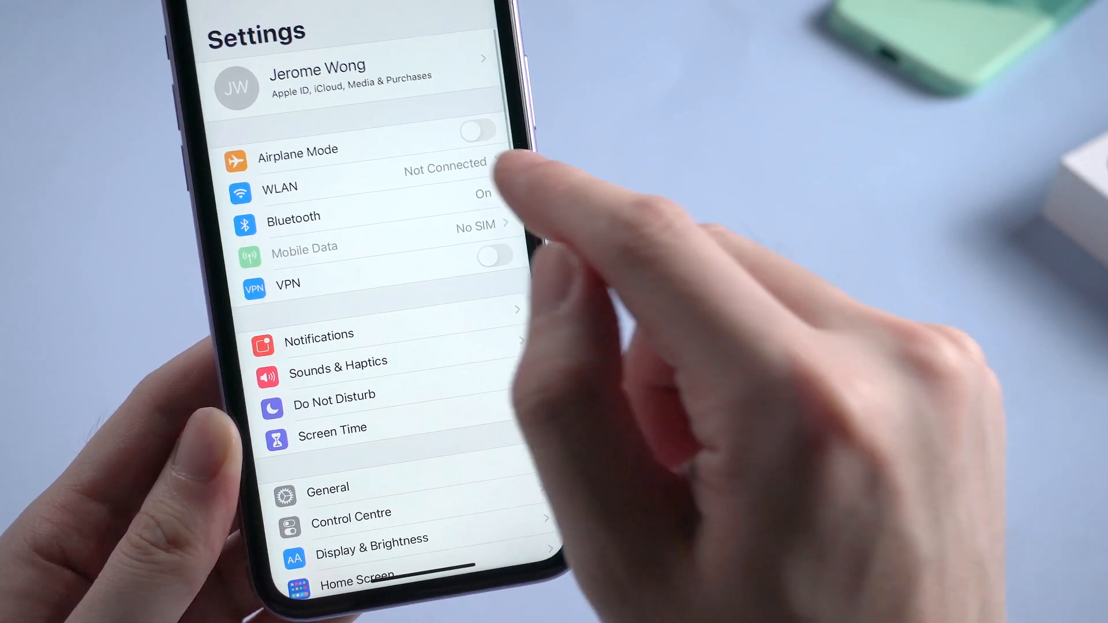
Rejoin the wireless_vpn5 network from the WLAN settings
left_click(279, 187)
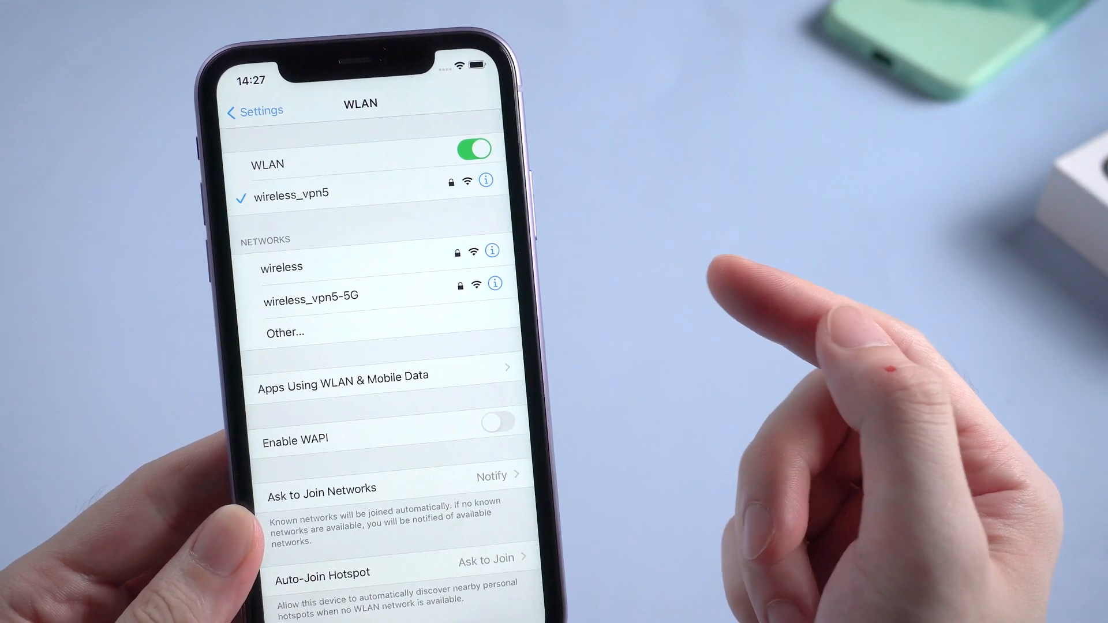
left_click(282, 266)
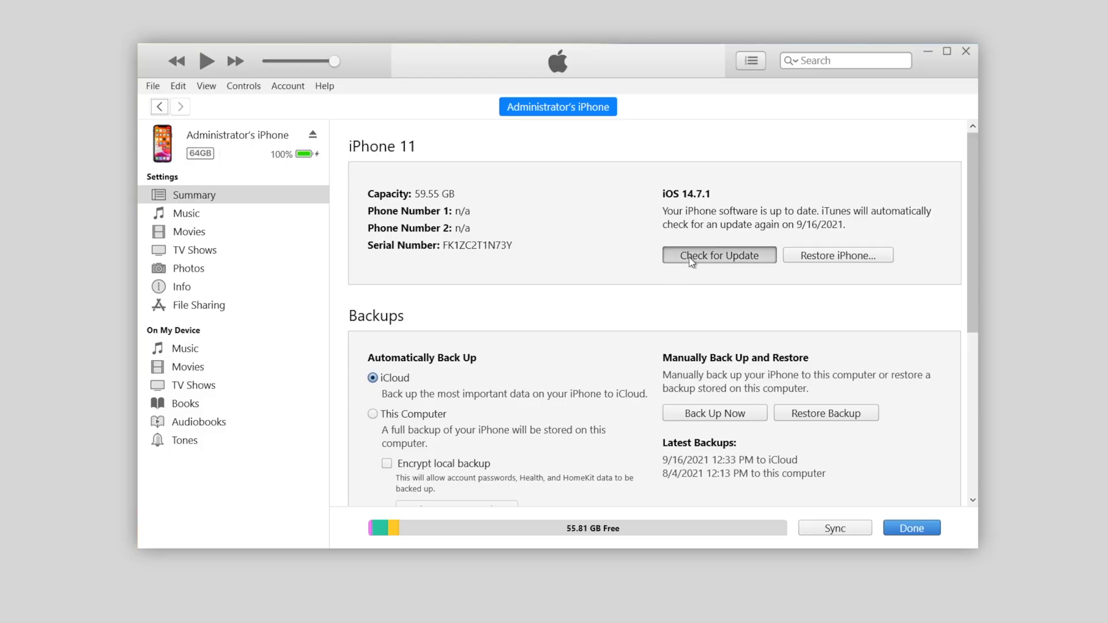
Check the iPhone 11 on iOS 14.7.1 for updates and accept the iOS 15.0 update
left_click(718, 255)
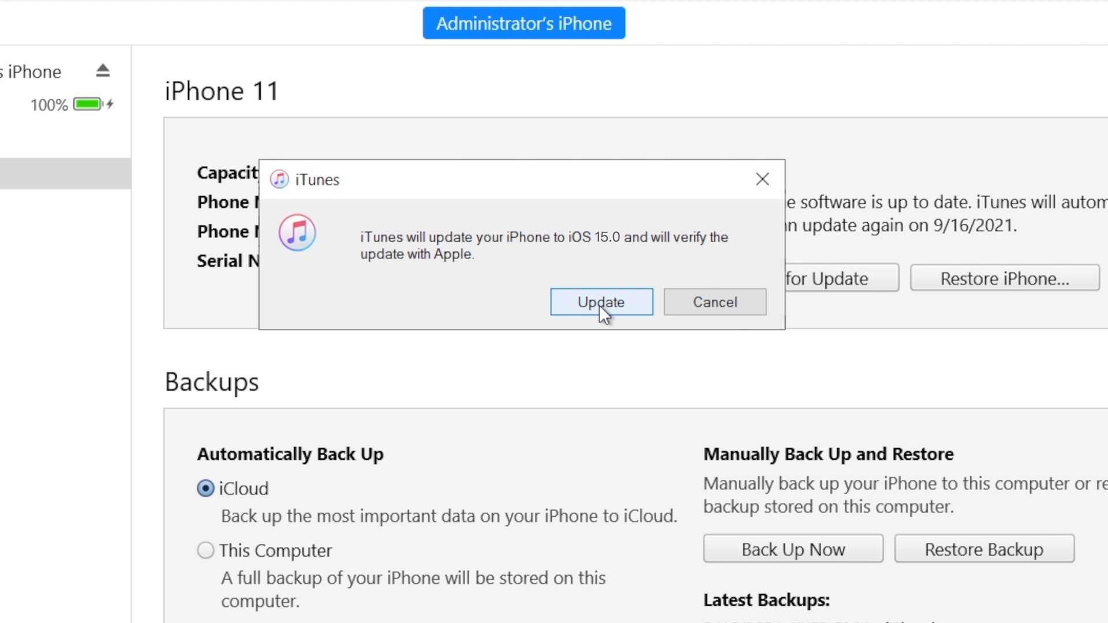
mouse_move(600, 313)
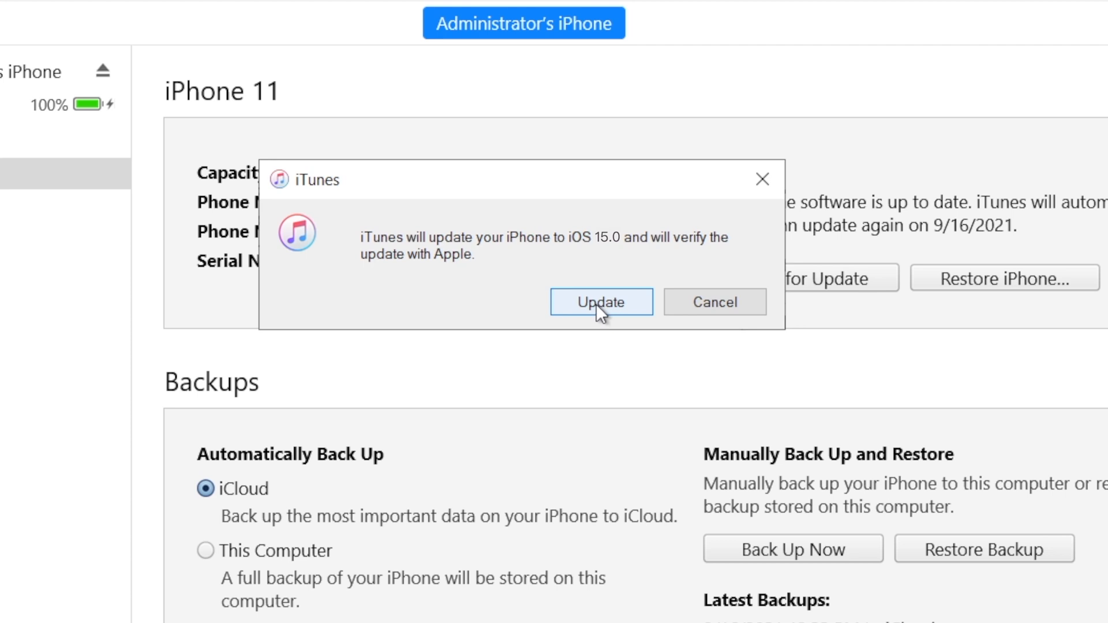
left_click(600, 302)
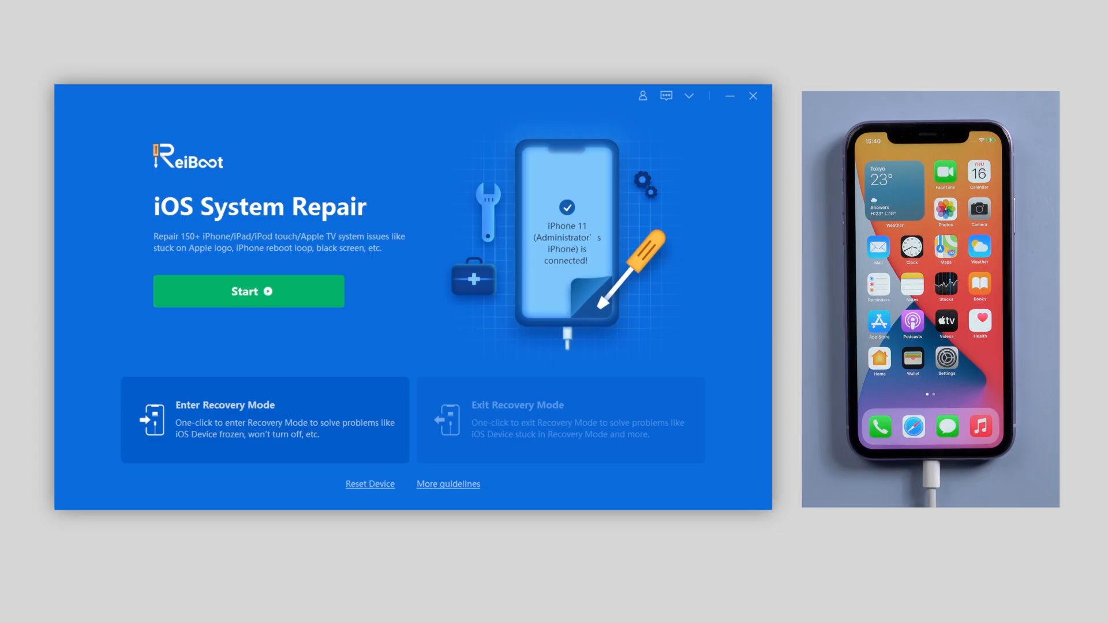
Launch Standard Repair on the connected iPhone 11 using the ready 15.0 firmware package
left_click(248, 291)
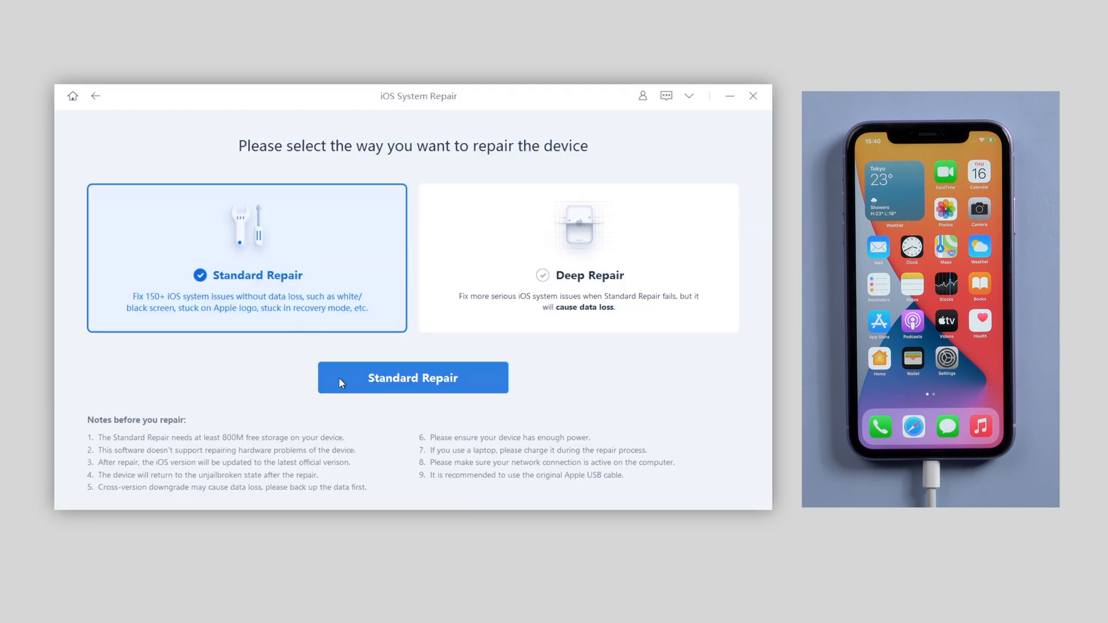
left_click(413, 378)
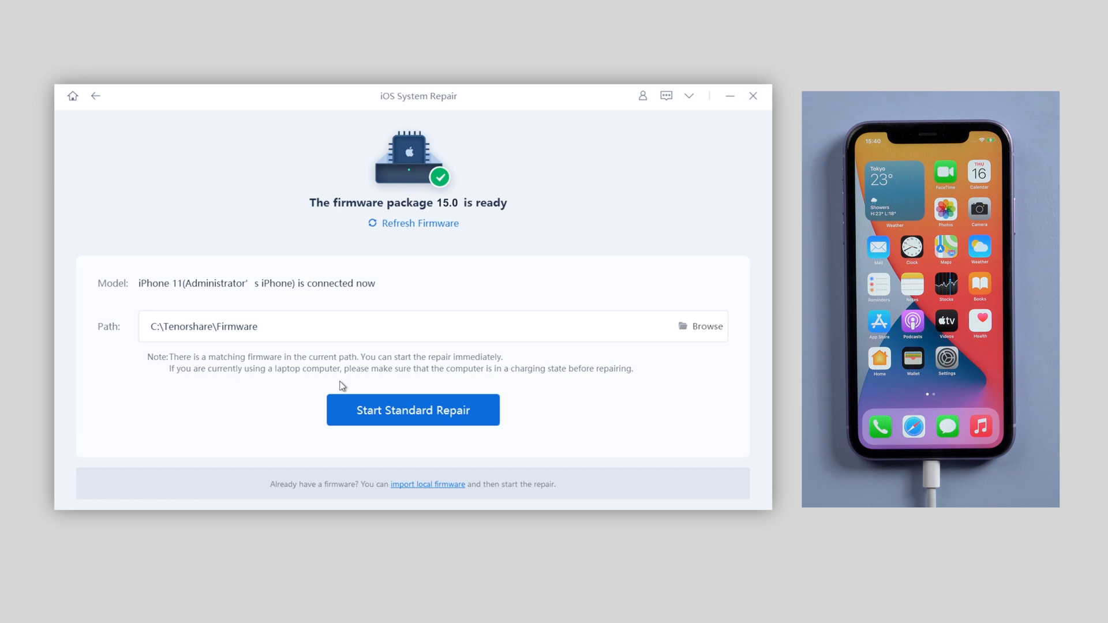
left_click(414, 410)
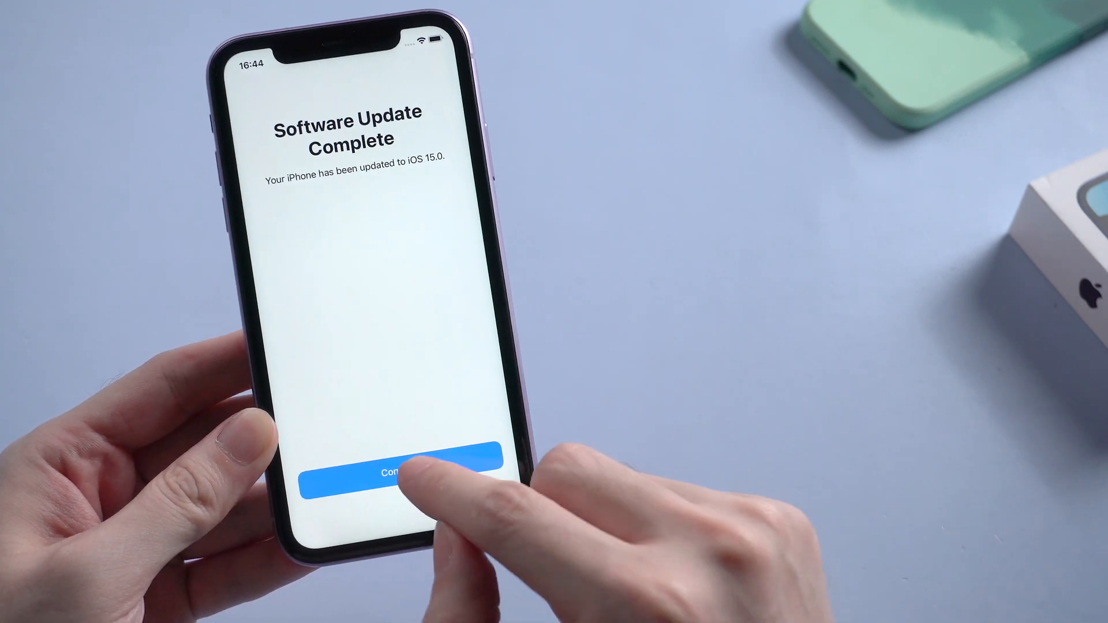
Dismiss the Software Update Complete notice and get past the welcome screen to the home screen
left_click(400, 472)
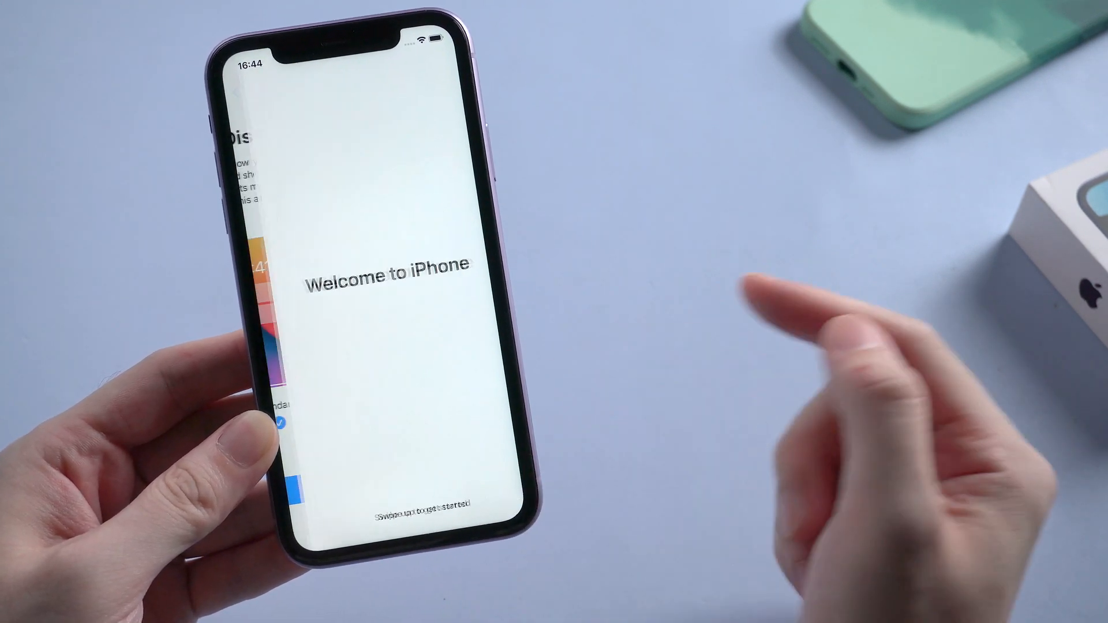
left_click_drag(378, 495, 378, 212)
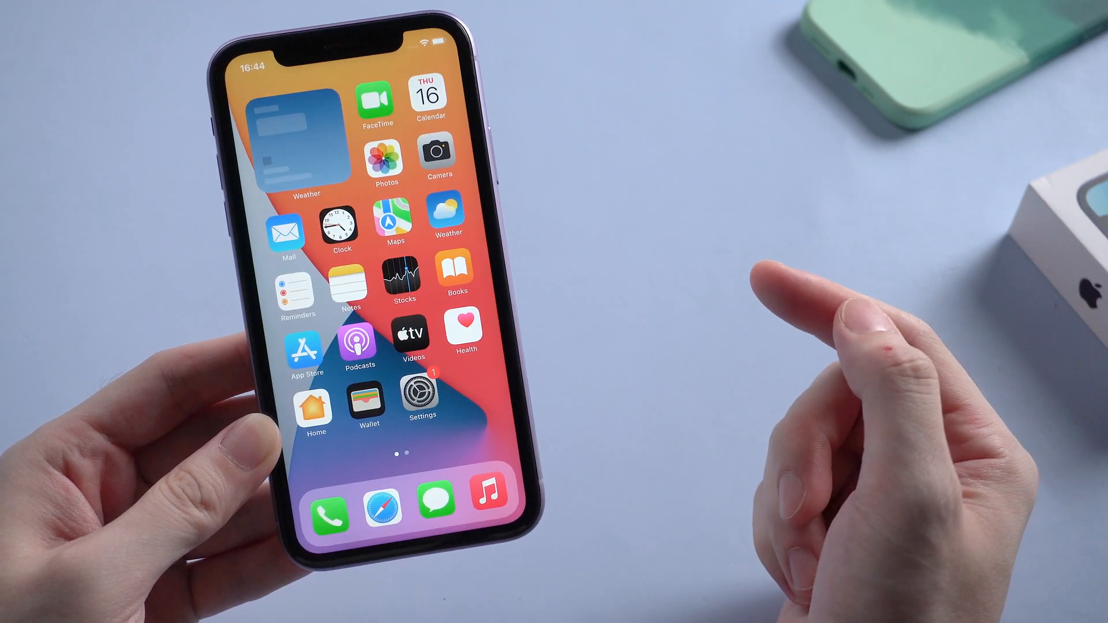
scroll("left", 3)
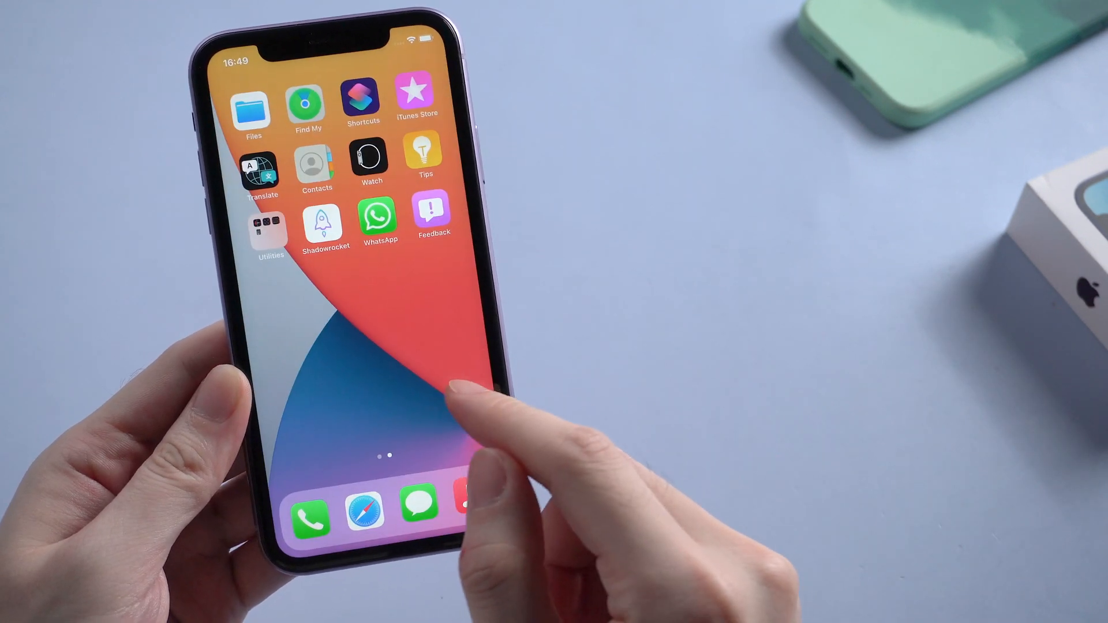
scroll("right", 3)
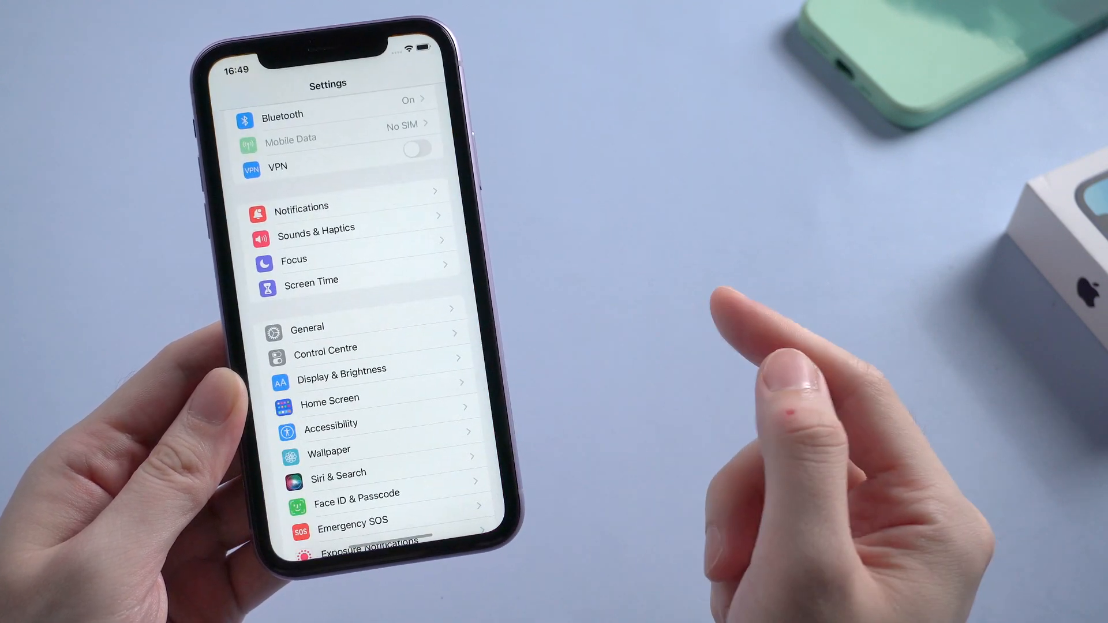
View General > About showing Software Version 15.0 on the iPhone 11
left_click(307, 328)
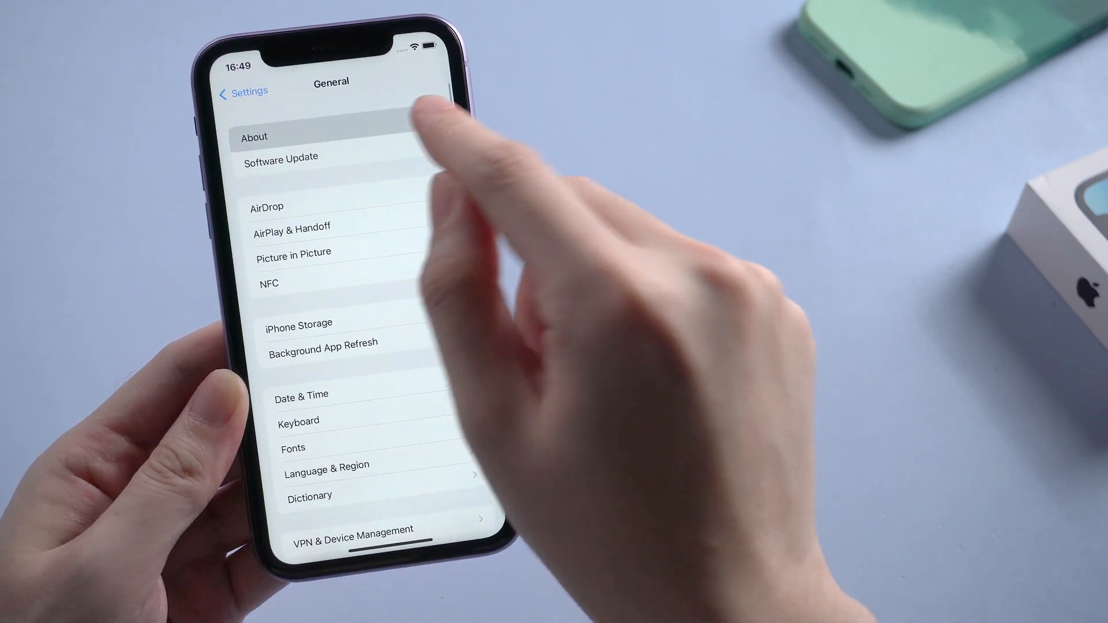
left_click(254, 136)
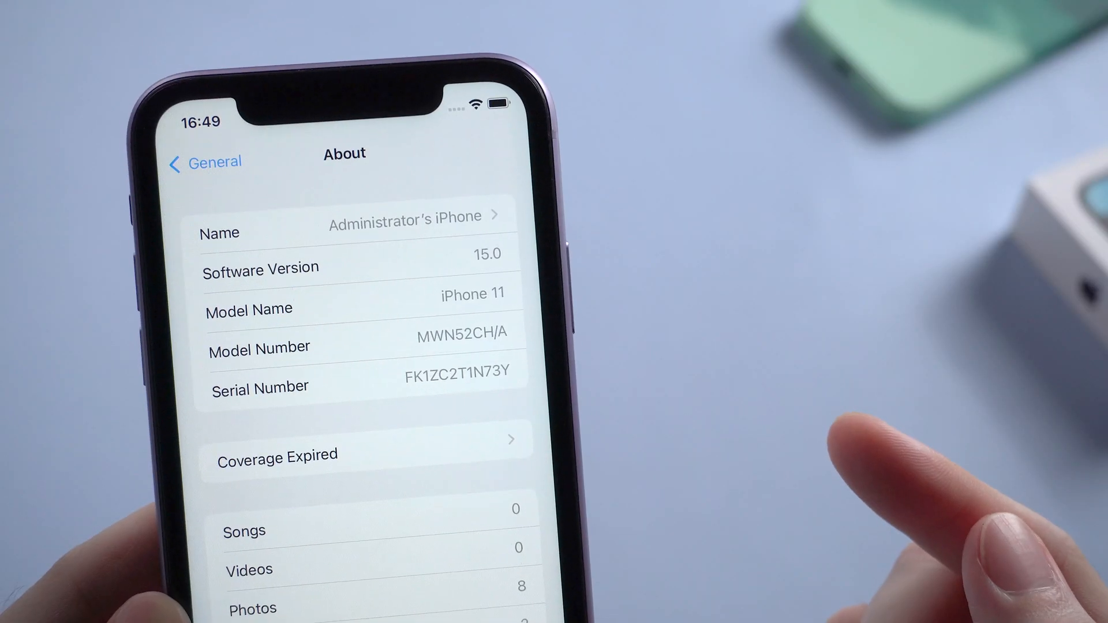